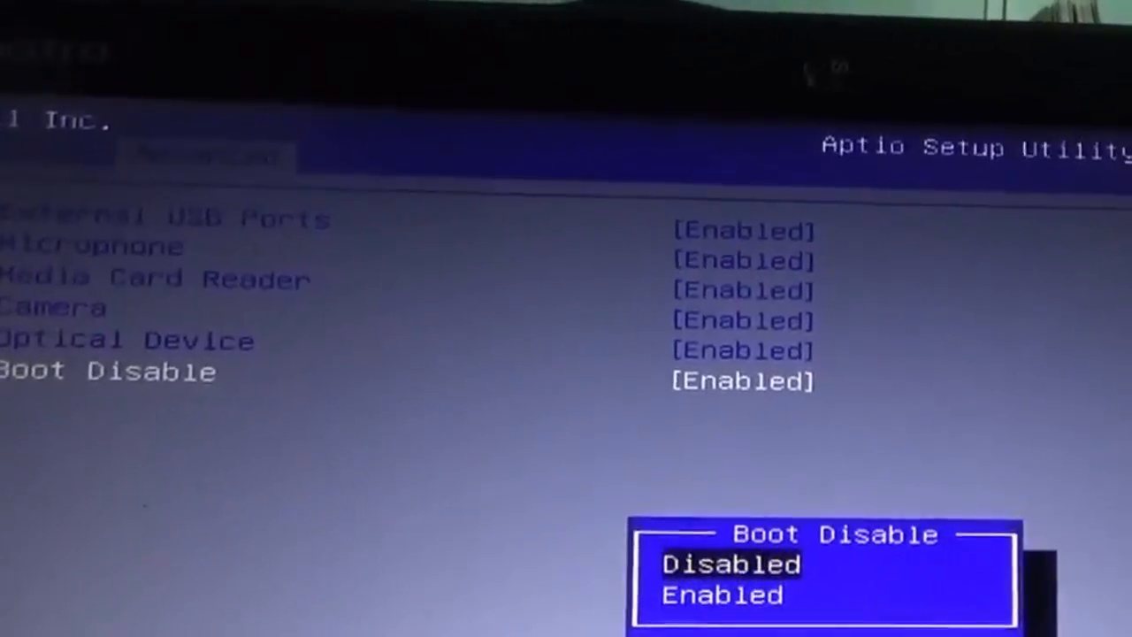
- Set Boot Disable to Disabled and request saving the configuration with F10
click(729, 564)
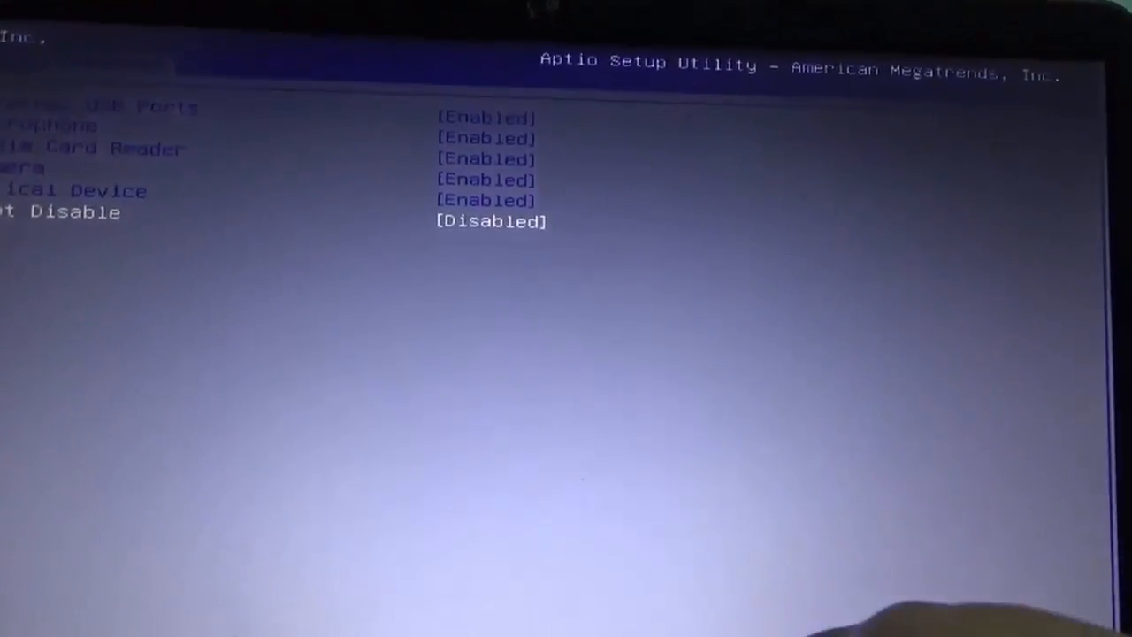
key(F10)
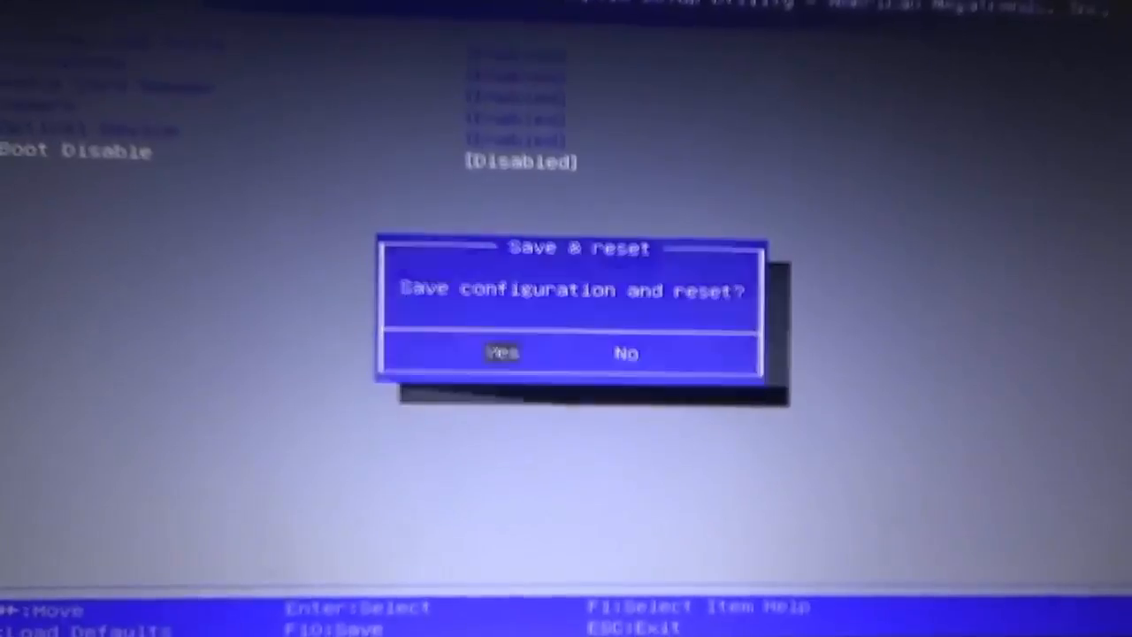
- Confirm Yes to save the configuration and reset into the USB Windows 8 setup
click(502, 352)
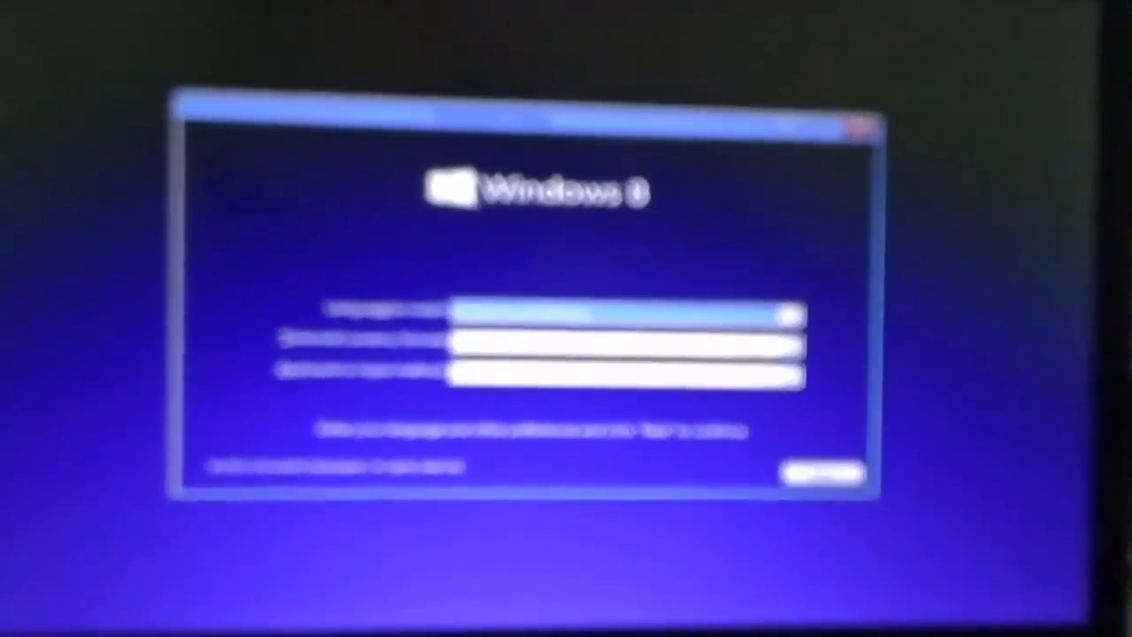